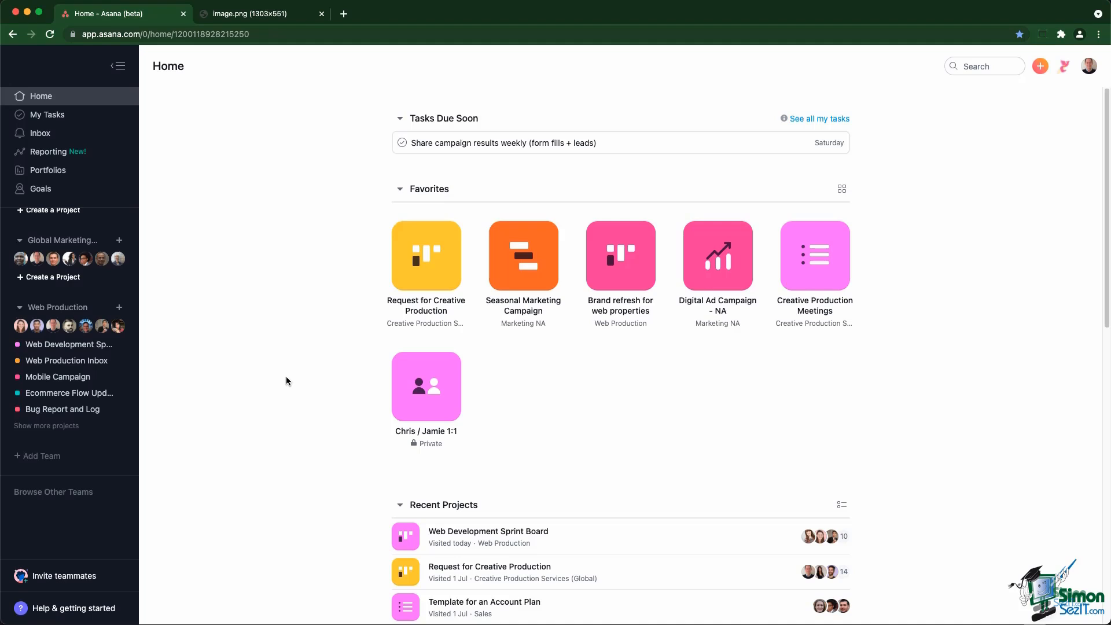
{"action": "mouse_move", "coordinate": [295, 372]}
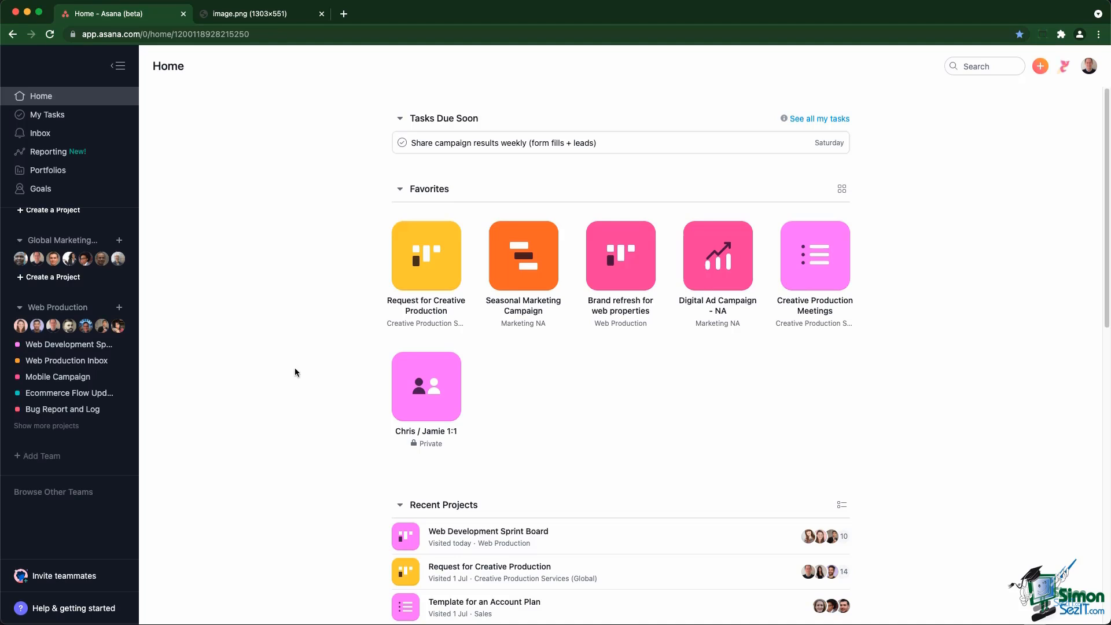
Name the new team 'Marketing Europe' and add Chris and Brian as members.
{"action": "left_click", "coordinate": [40, 456]}
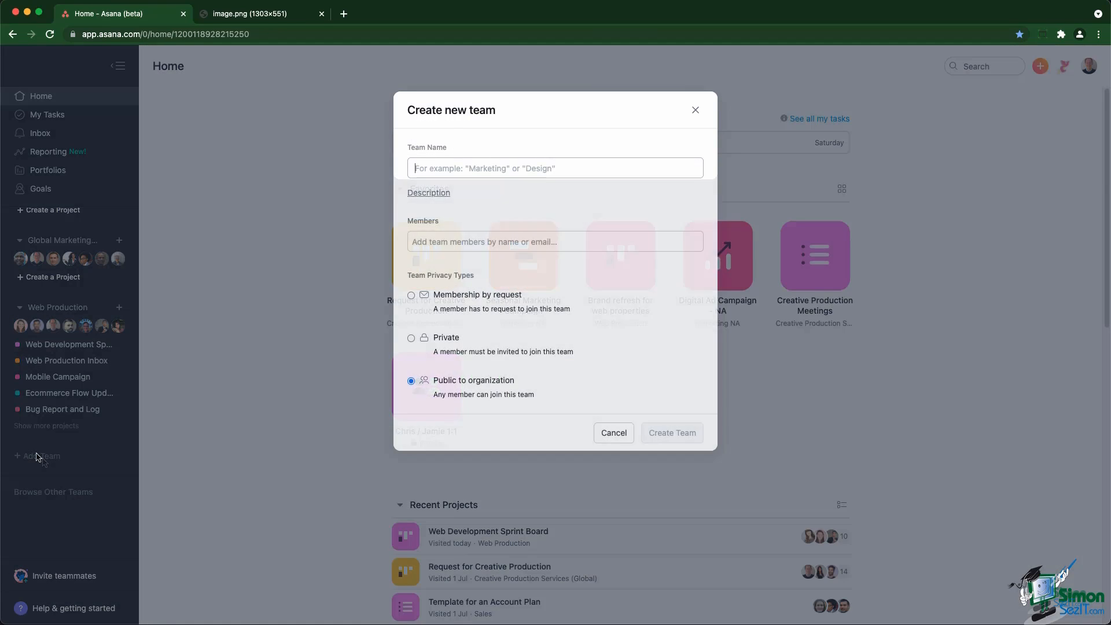
{"action": "type", "text": "M"}
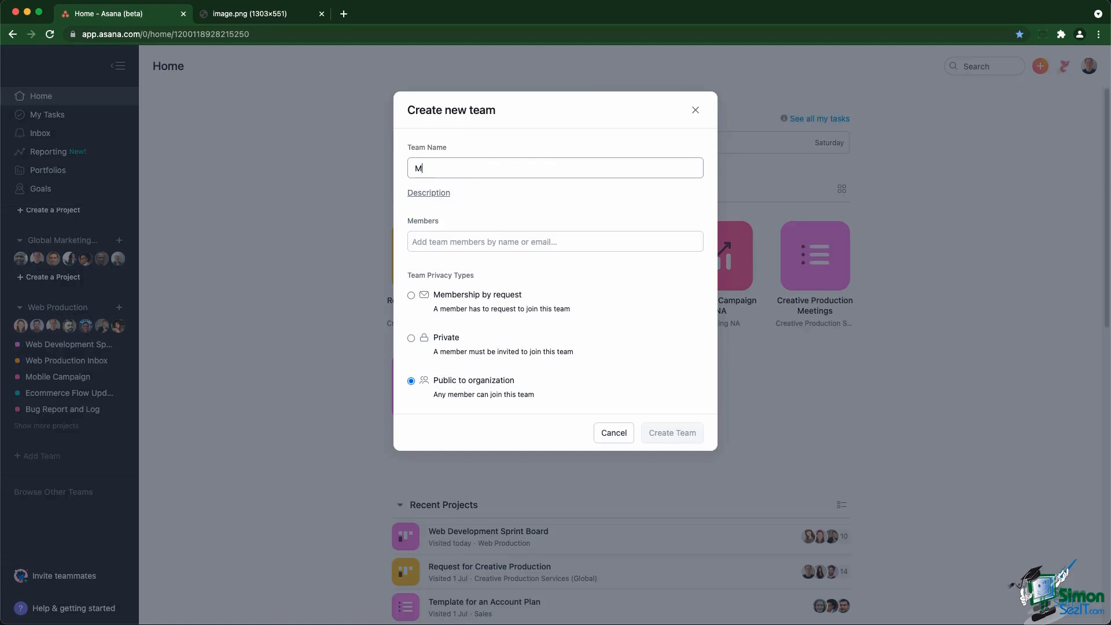
{"action": "type", "text": "arketing Europe"}
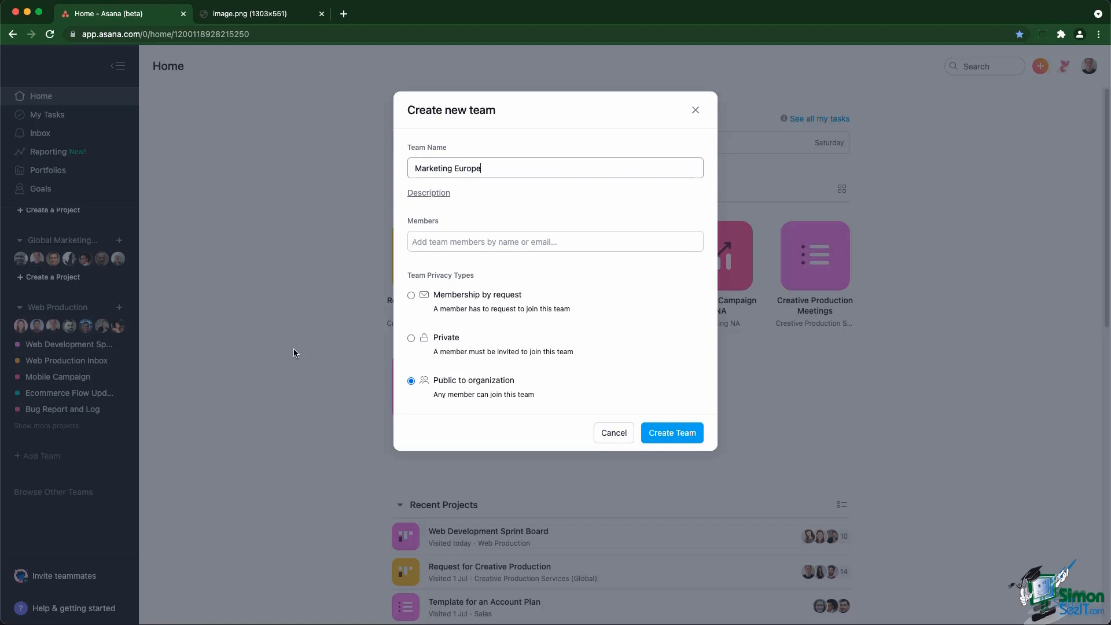
{"action": "type", "text": "chri"}
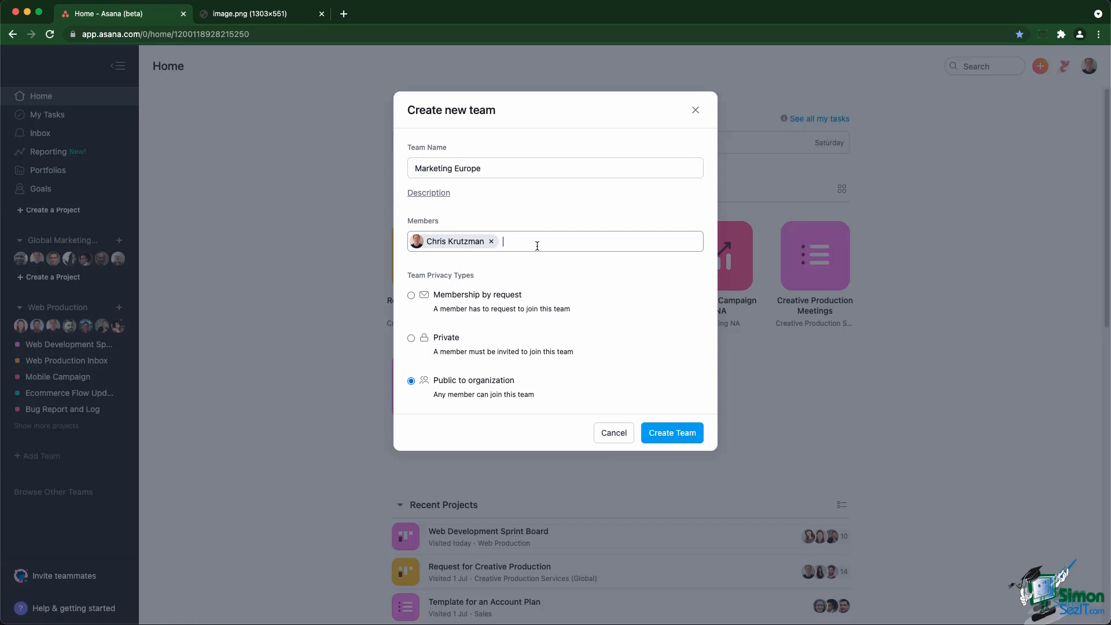
{"action": "type", "text": "br"}
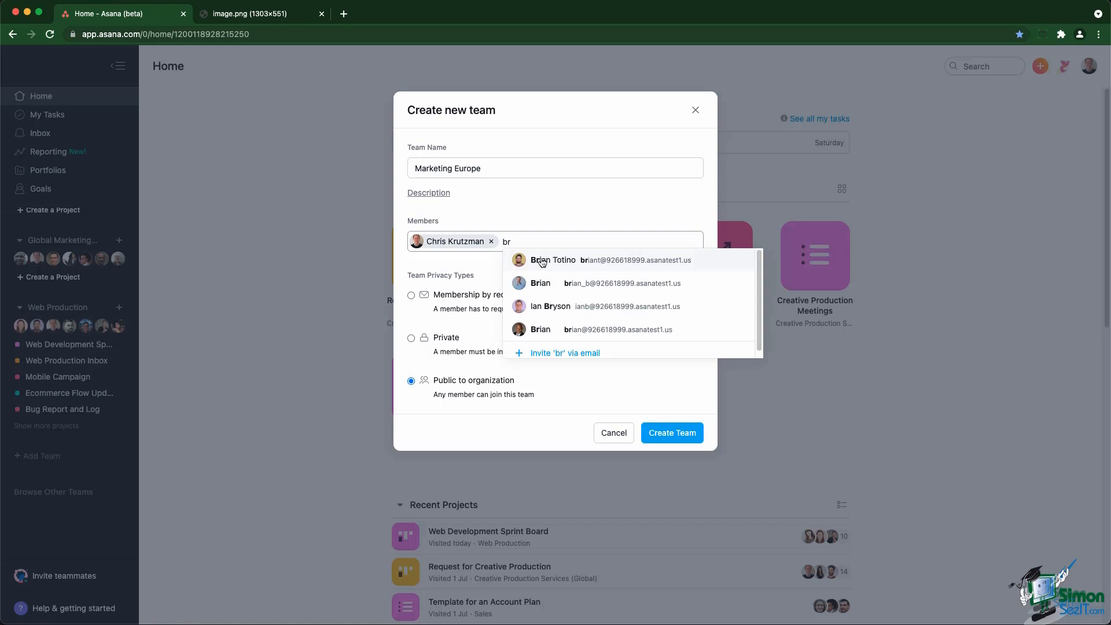
{"action": "left_click", "coordinate": [554, 259]}
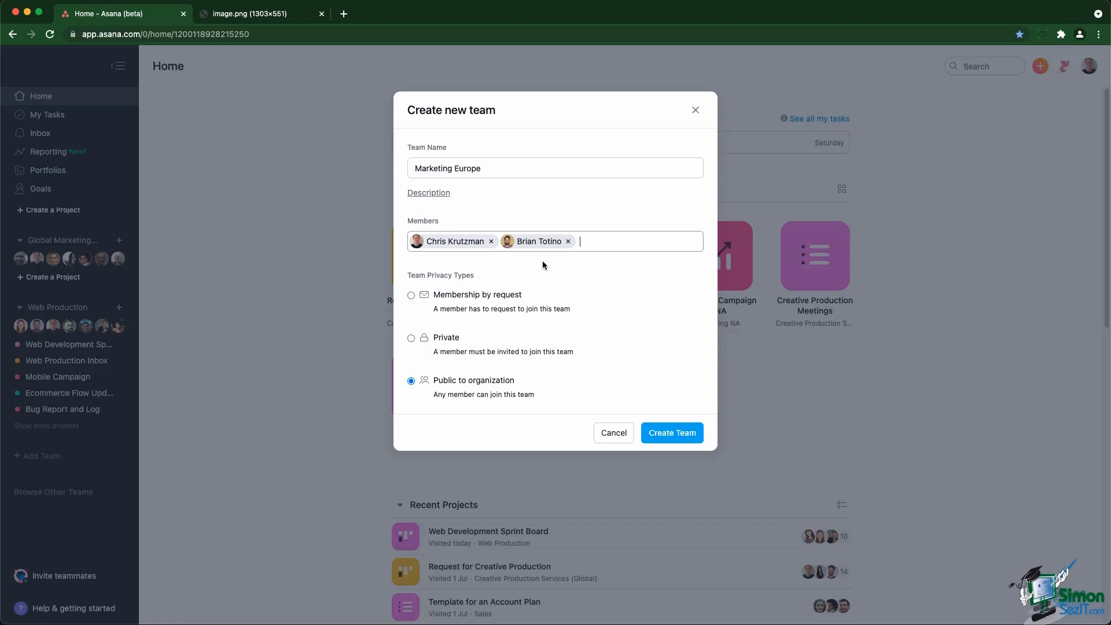
{"action": "mouse_move", "coordinate": [532, 267]}
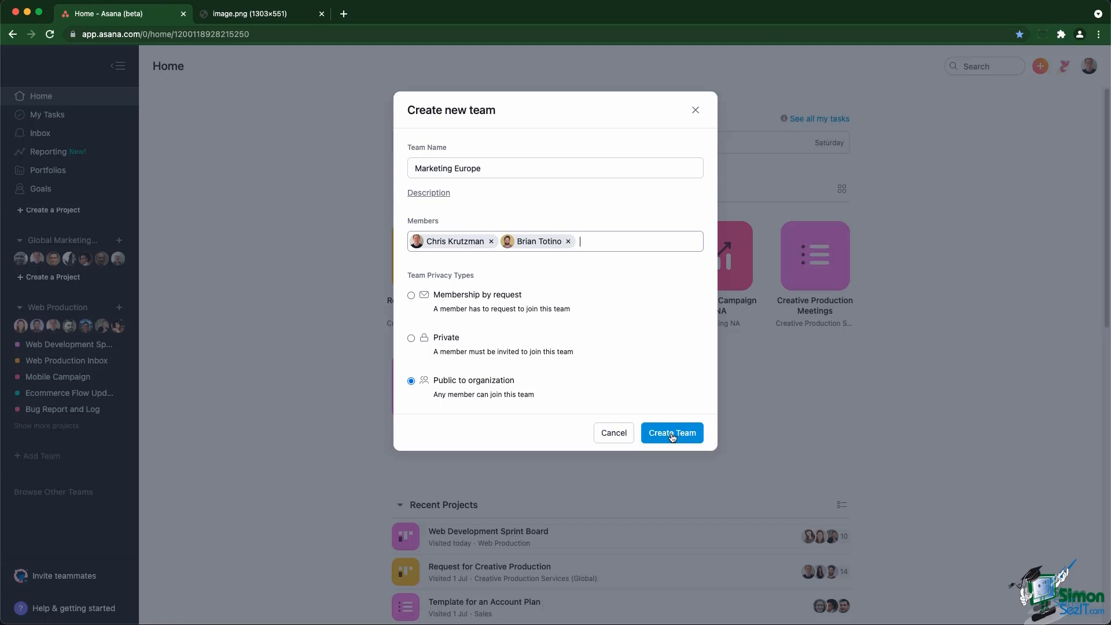
Create the Marketing Europe team and expand Browse Other Teams in the sidebar.
{"action": "left_click", "coordinate": [671, 433]}
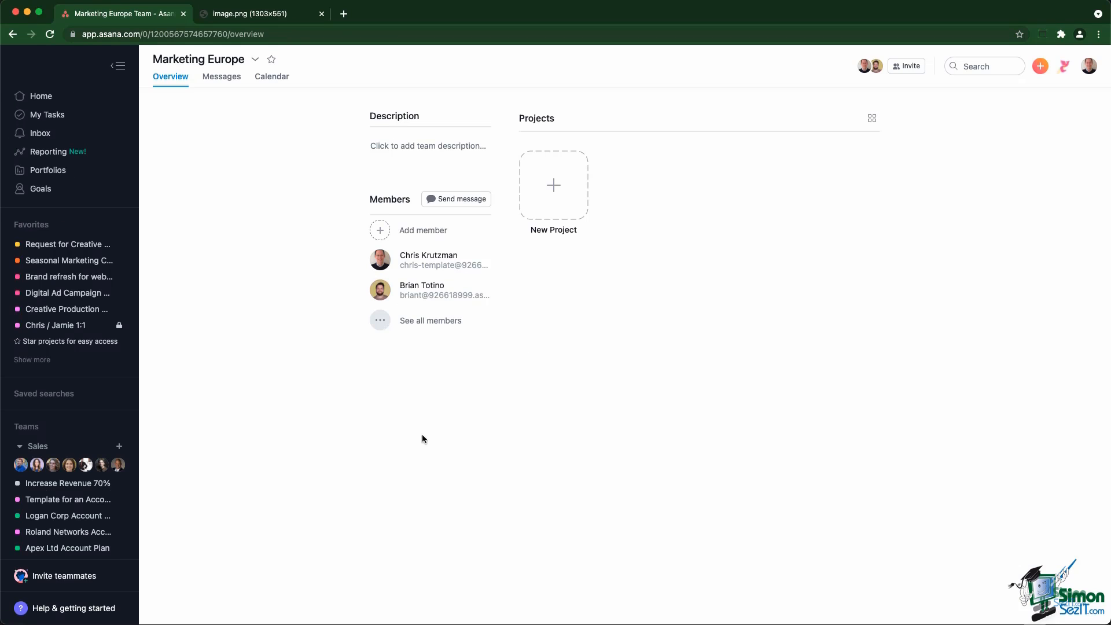
{"action": "scroll", "scroll_direction": "down", "scroll_amount": 3}
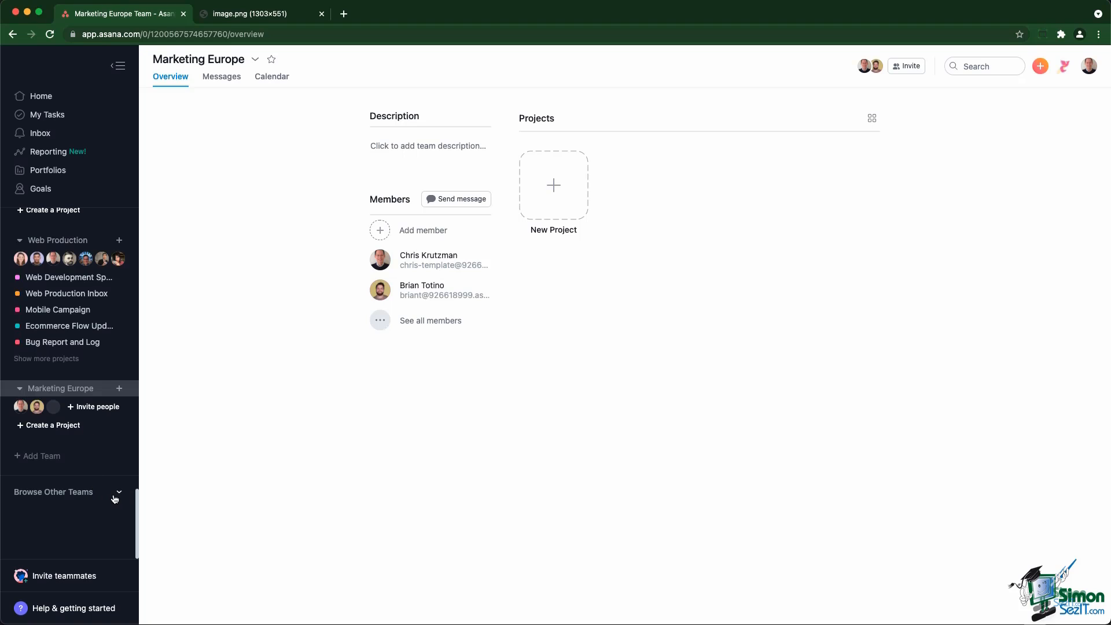
{"action": "left_click", "coordinate": [52, 491]}
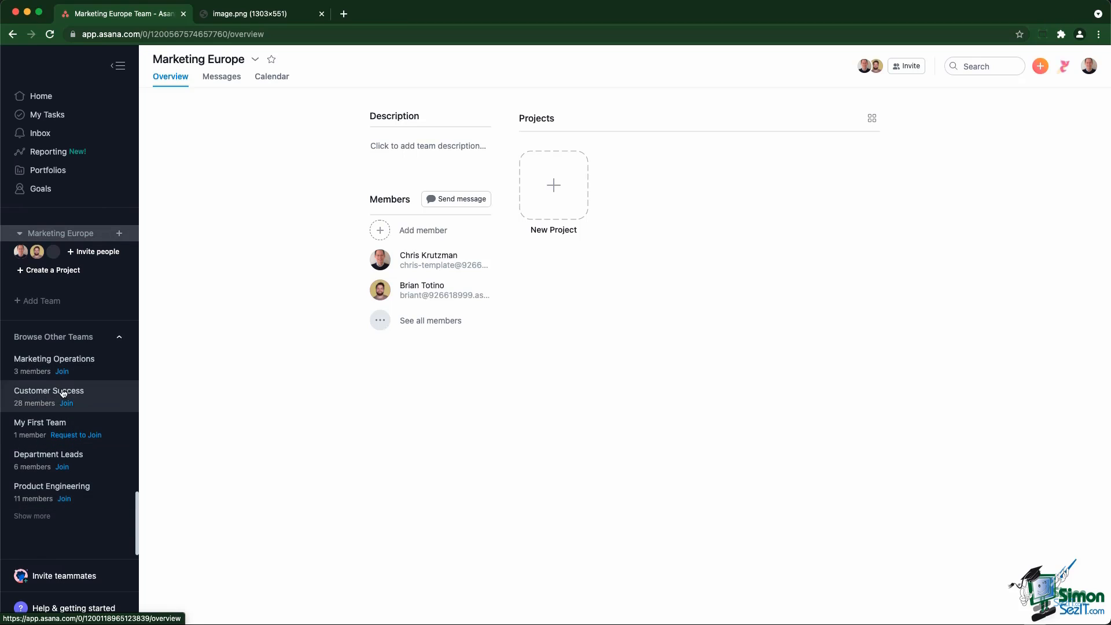
{"action": "mouse_move", "coordinate": [76, 434]}
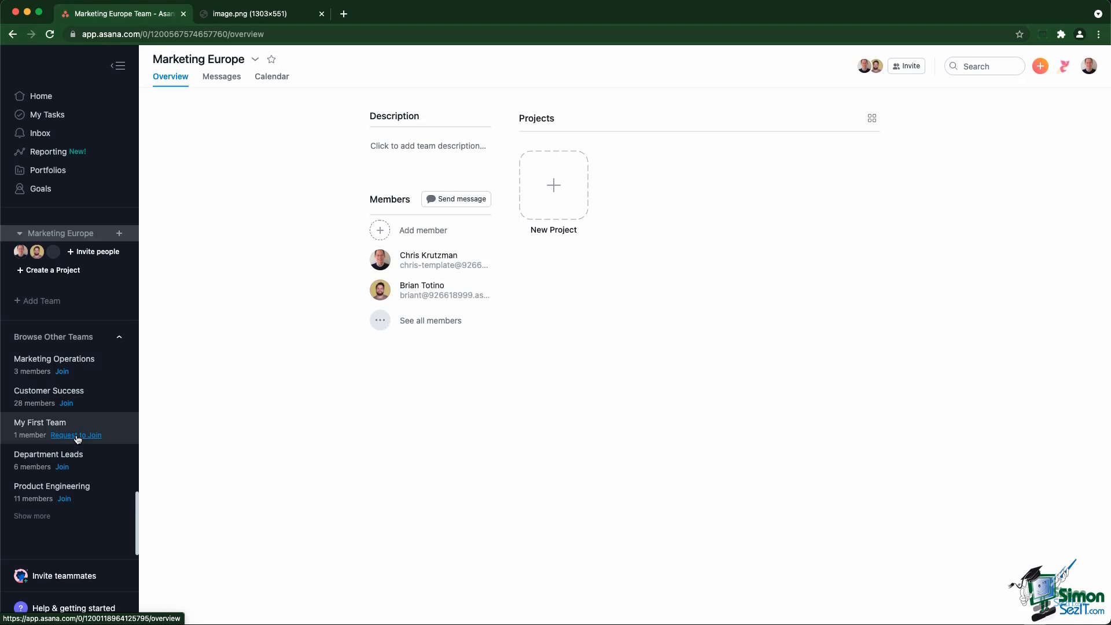
{"action": "mouse_move", "coordinate": [88, 439]}
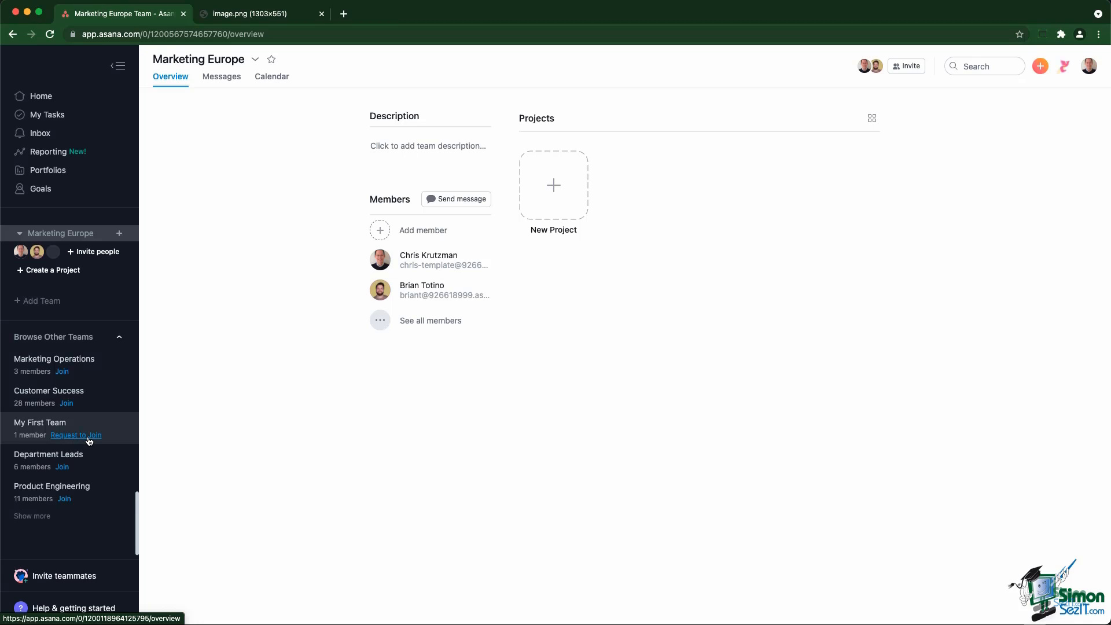
{"action": "mouse_move", "coordinate": [380, 445]}
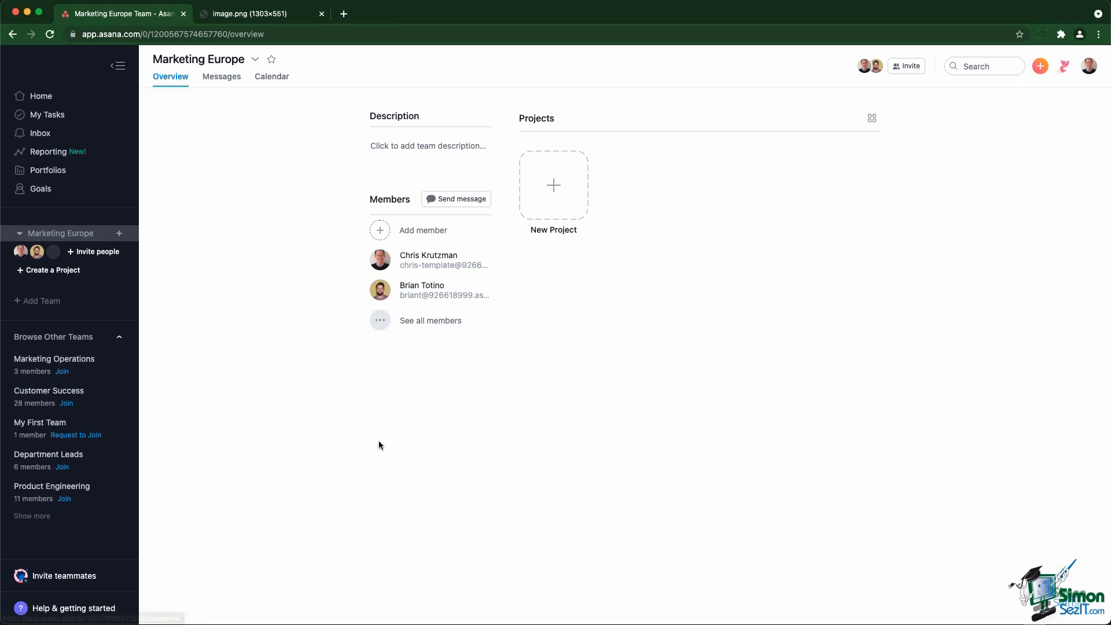
{"action": "mouse_move", "coordinate": [319, 416]}
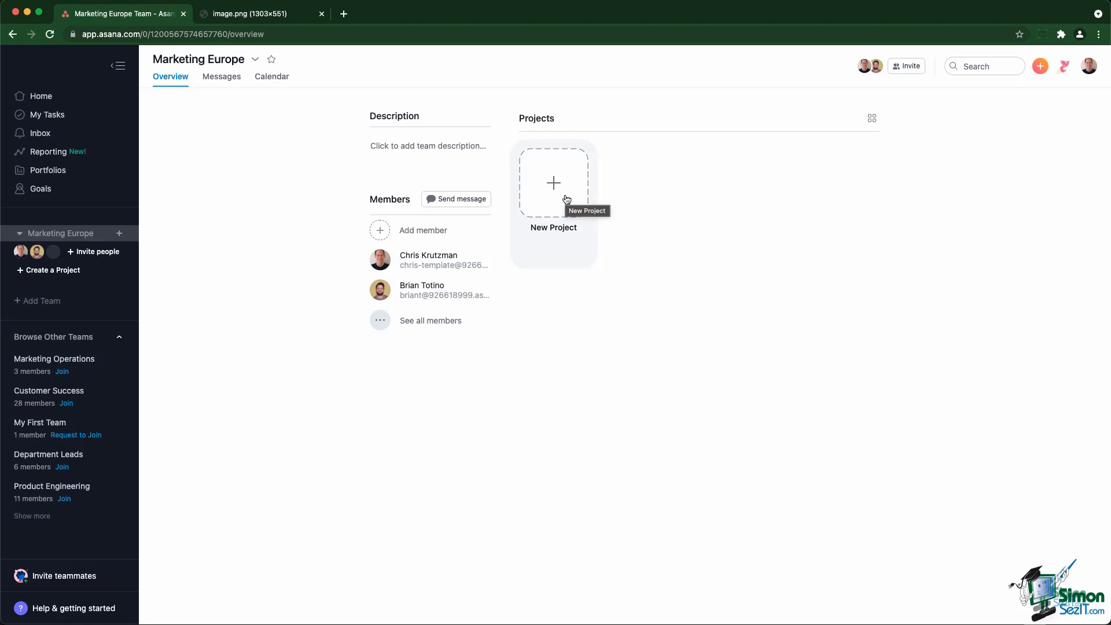
Start a new project from the Marketing Europe team overview.
{"action": "left_click", "coordinate": [553, 183]}
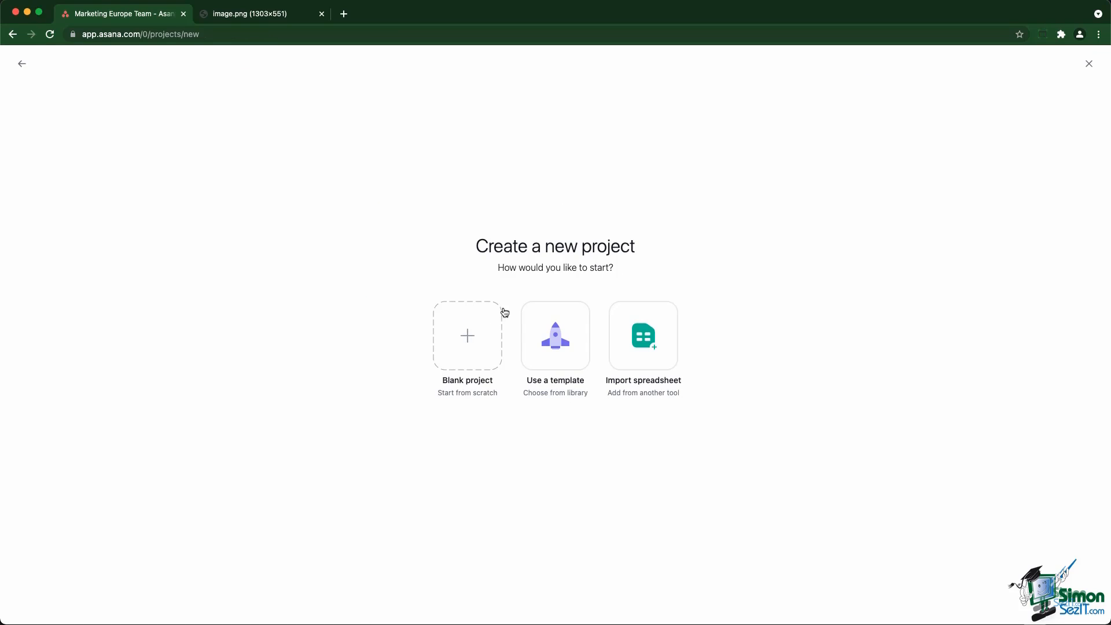
{"action": "mouse_move", "coordinate": [467, 337]}
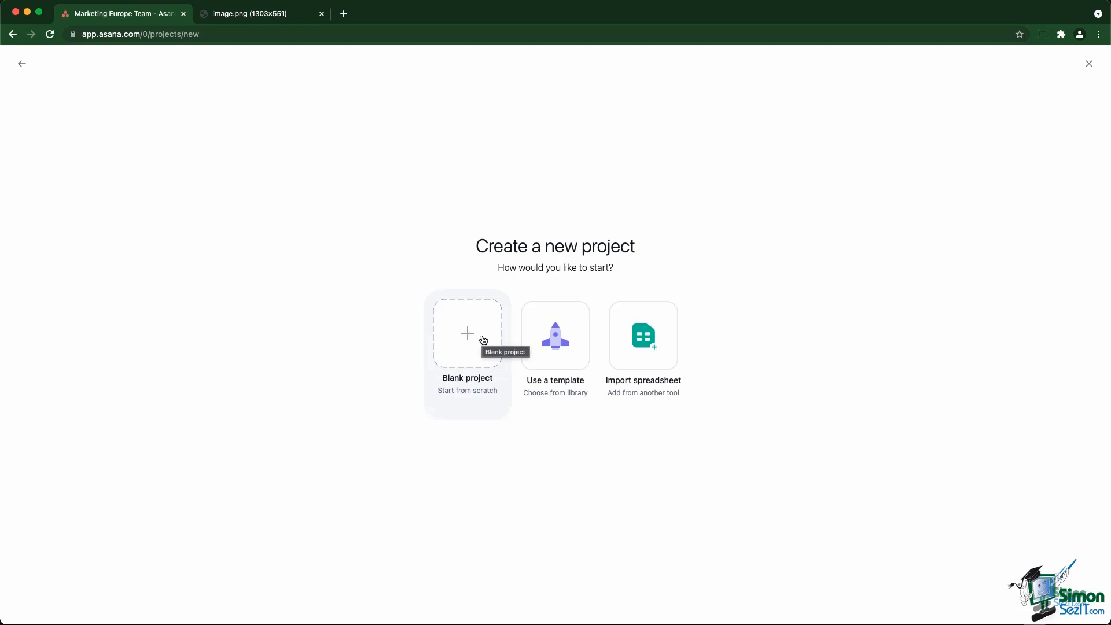
{"action": "mouse_move", "coordinate": [483, 340]}
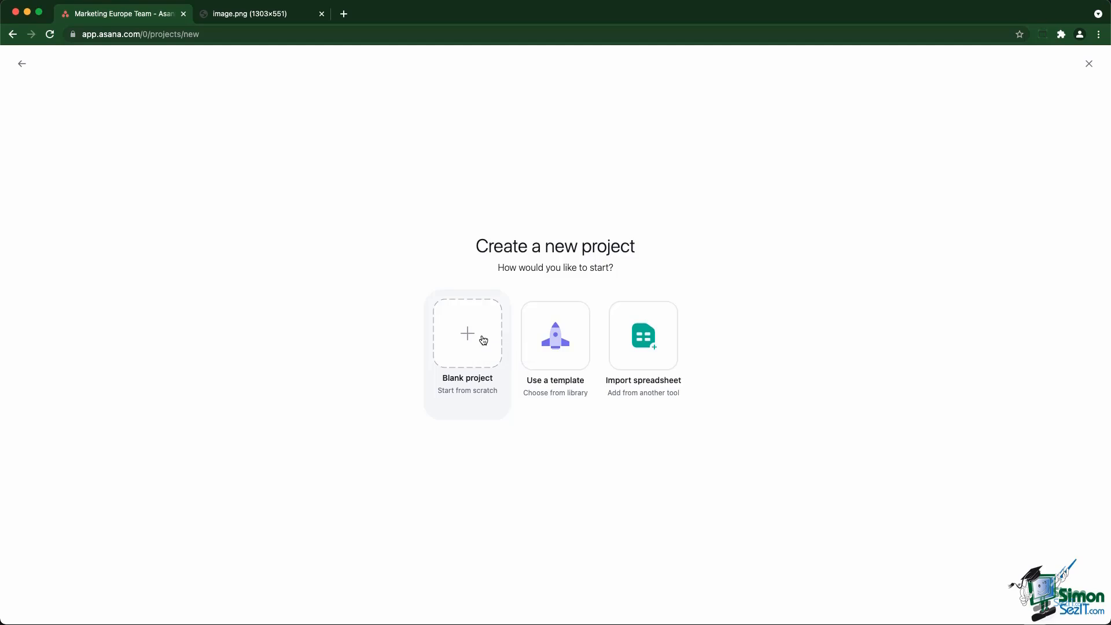
Begin a blank project named 'Blog Management'.
{"action": "left_click", "coordinate": [466, 334]}
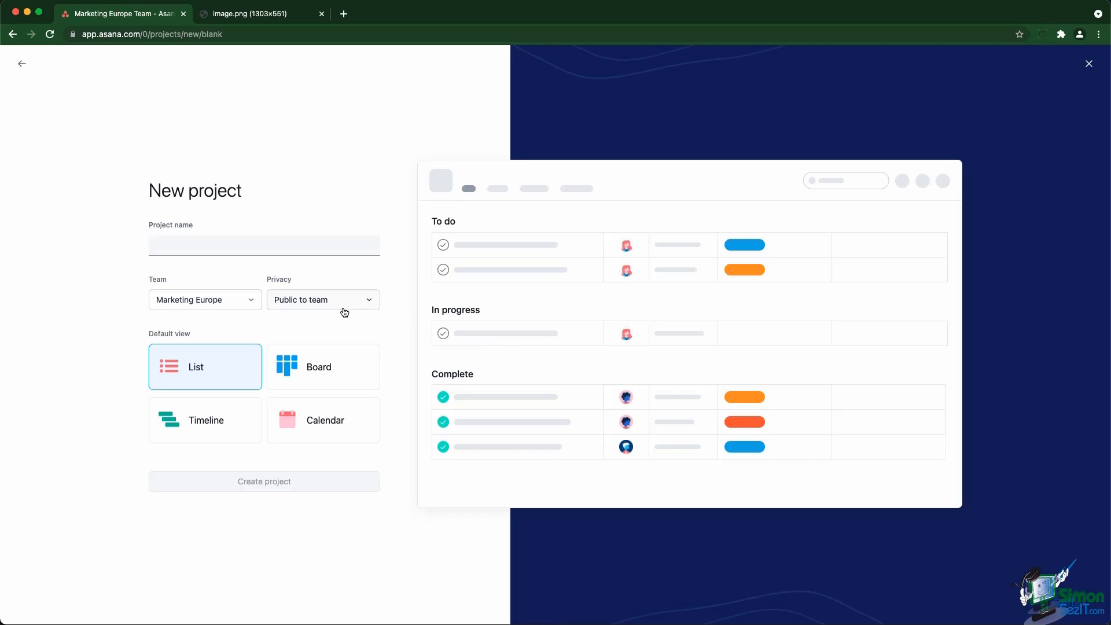
{"action": "type", "text": "Blog Manag"}
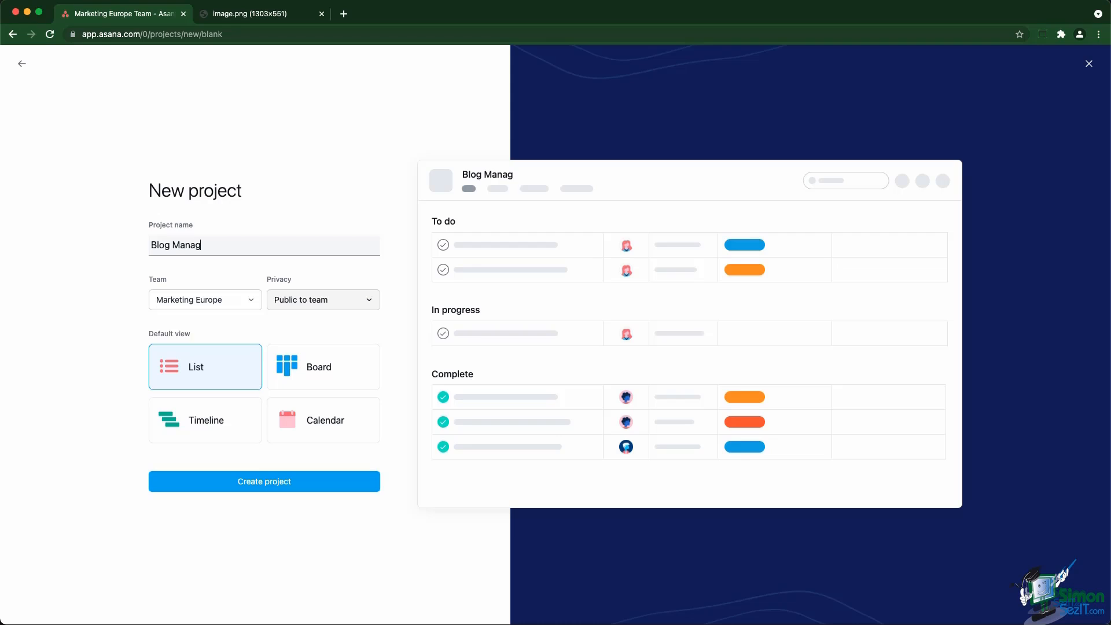
{"action": "type", "text": "ement"}
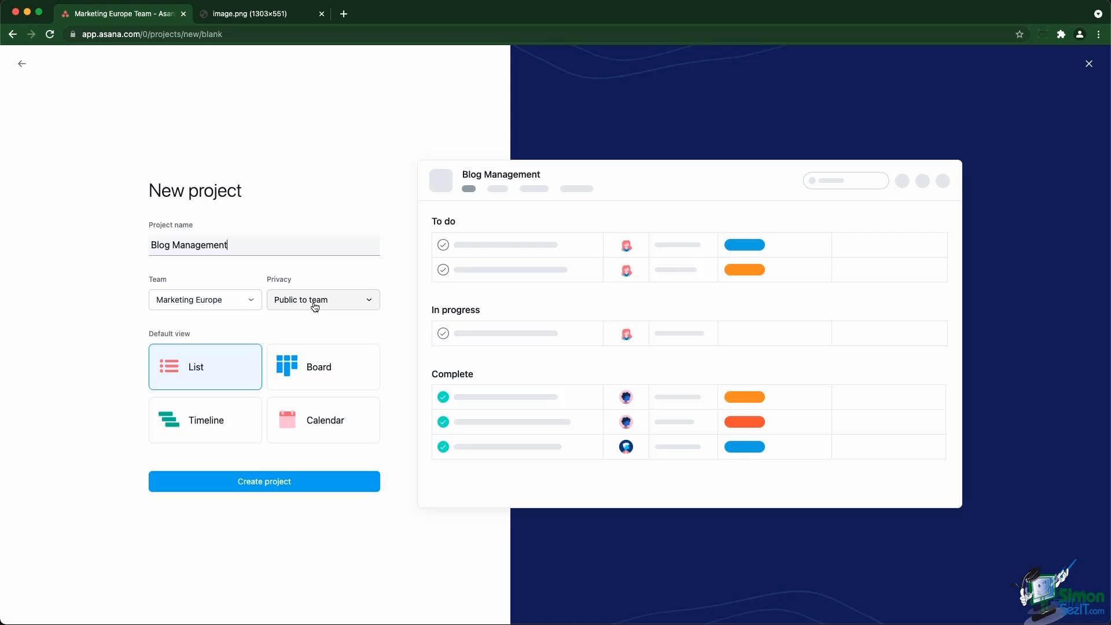
Make the project private to project members and create it.
{"action": "left_click", "coordinate": [323, 299]}
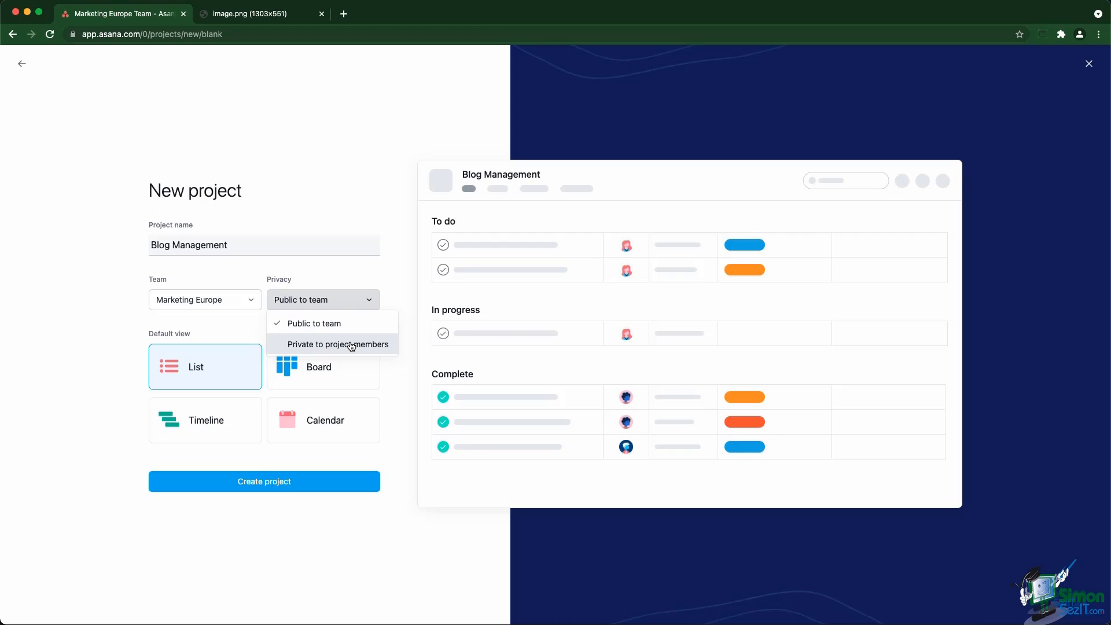
{"action": "left_click", "coordinate": [339, 344]}
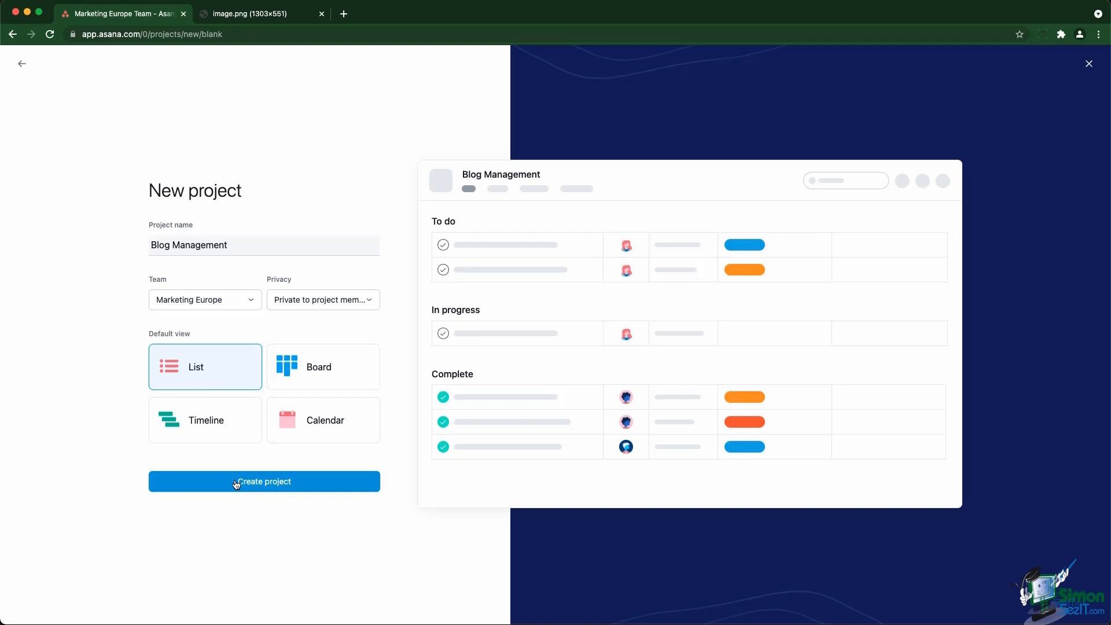
{"action": "left_click", "coordinate": [264, 481]}
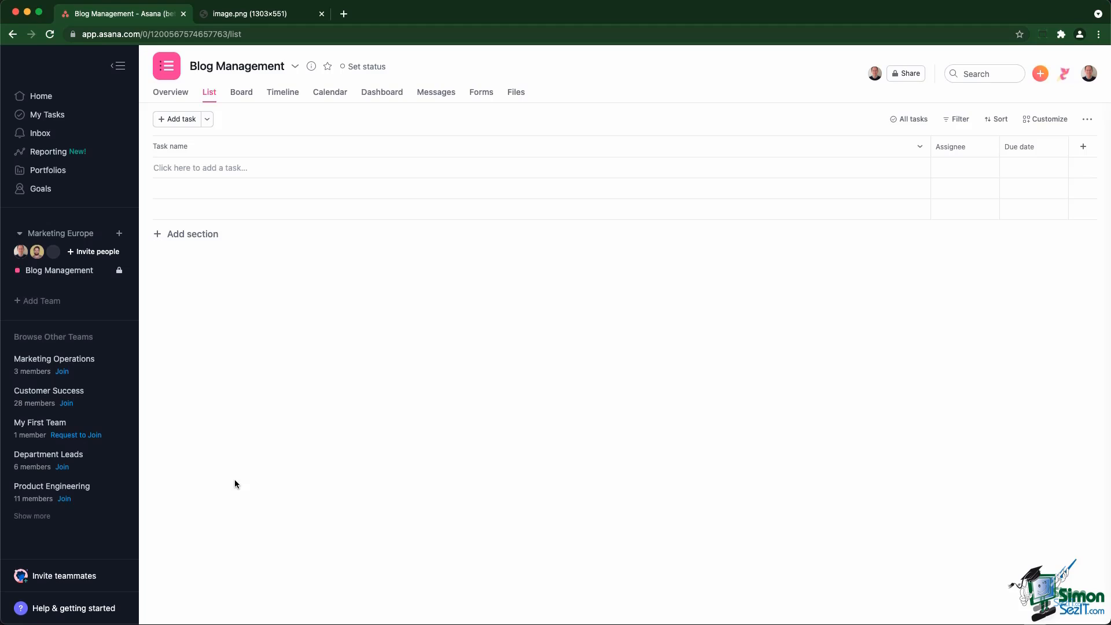
{"action": "mouse_move", "coordinate": [201, 221]}
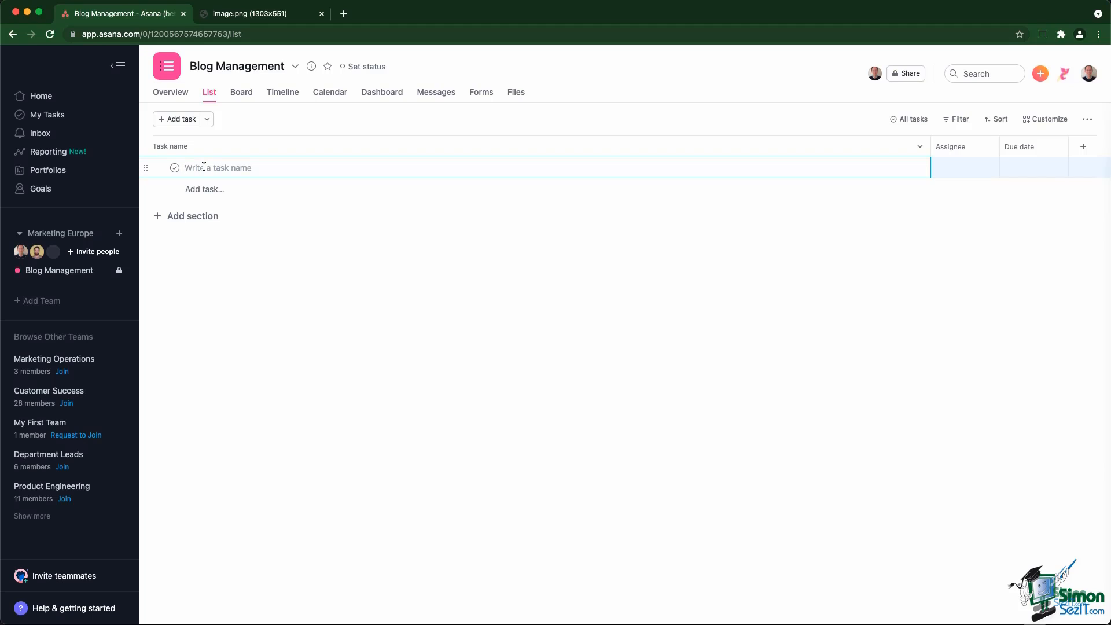
Add tasks: Choose blog name, Publish a first post, Publish a second post, Invite freelancer to do copywriting.
{"action": "type", "text": "Choose blog nam"}
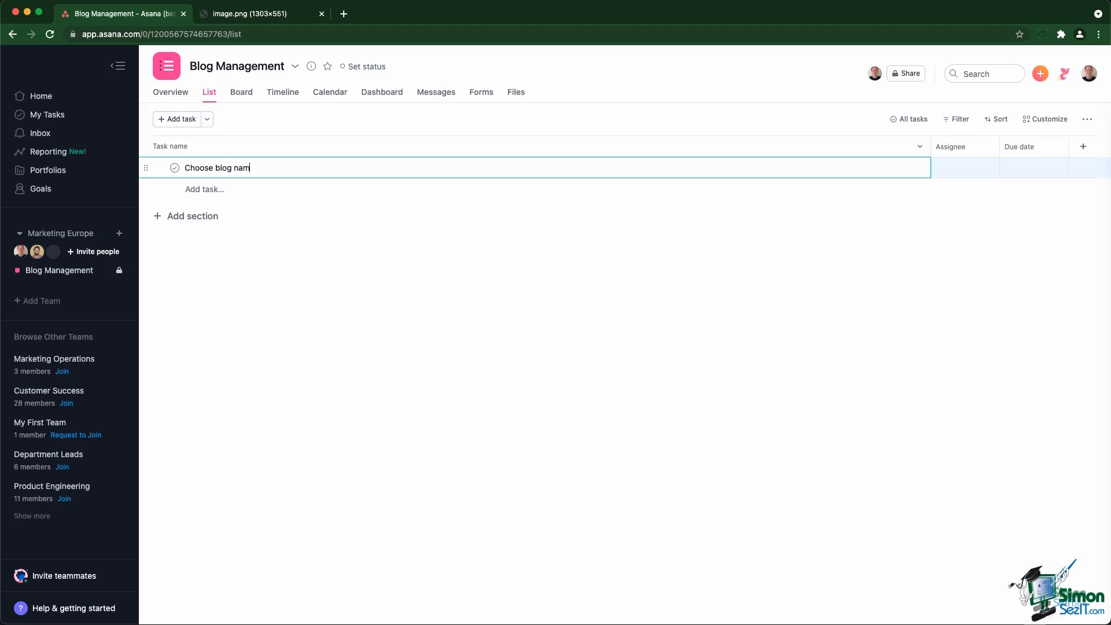
{"action": "type", "text": "Publish a f"}
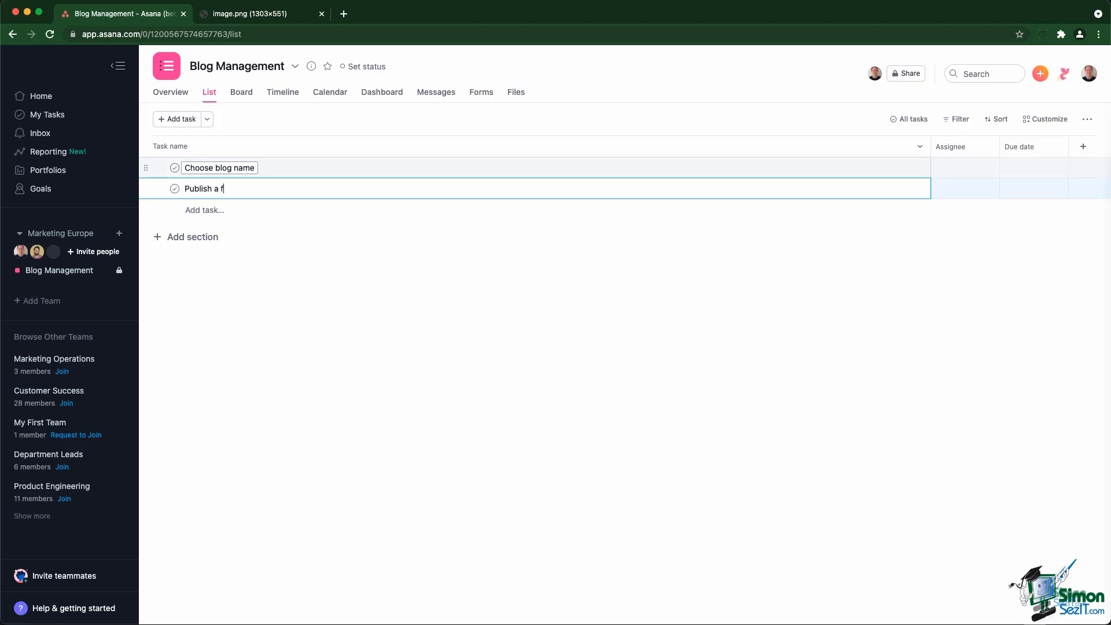
{"action": "type", "text": "irst post"}
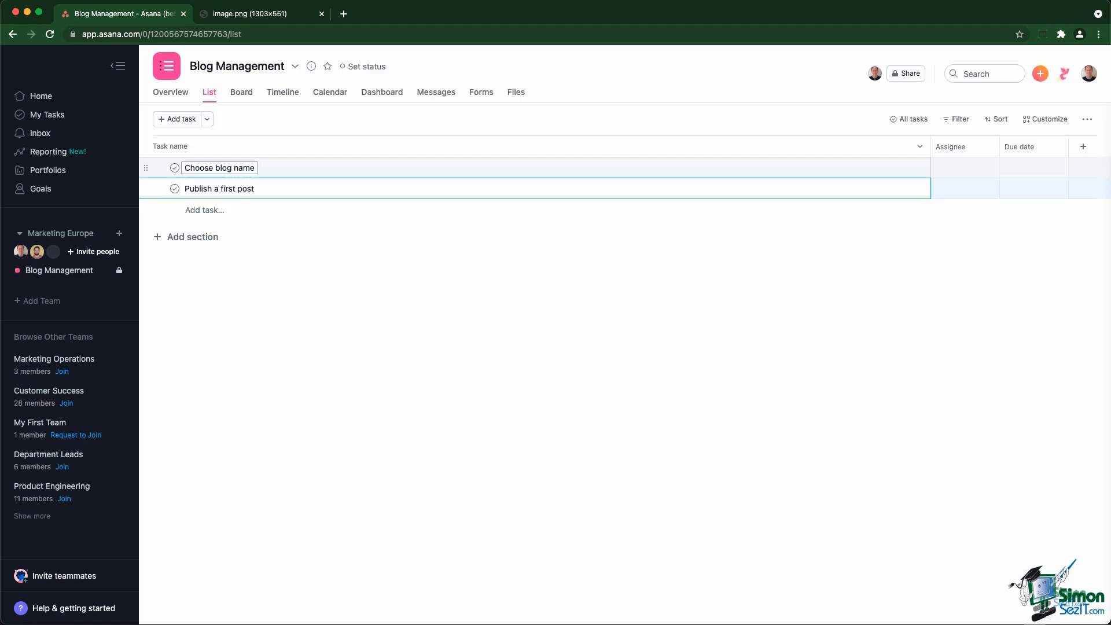
{"action": "type", "text": "Publish a second post"}
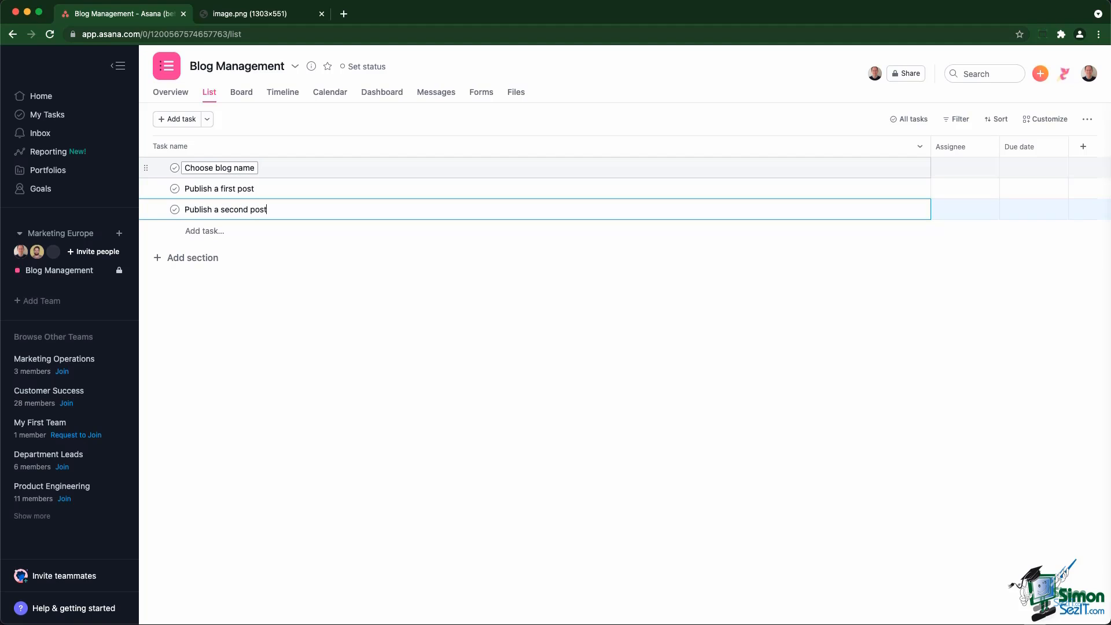
{"action": "type", "text": "Invite"}
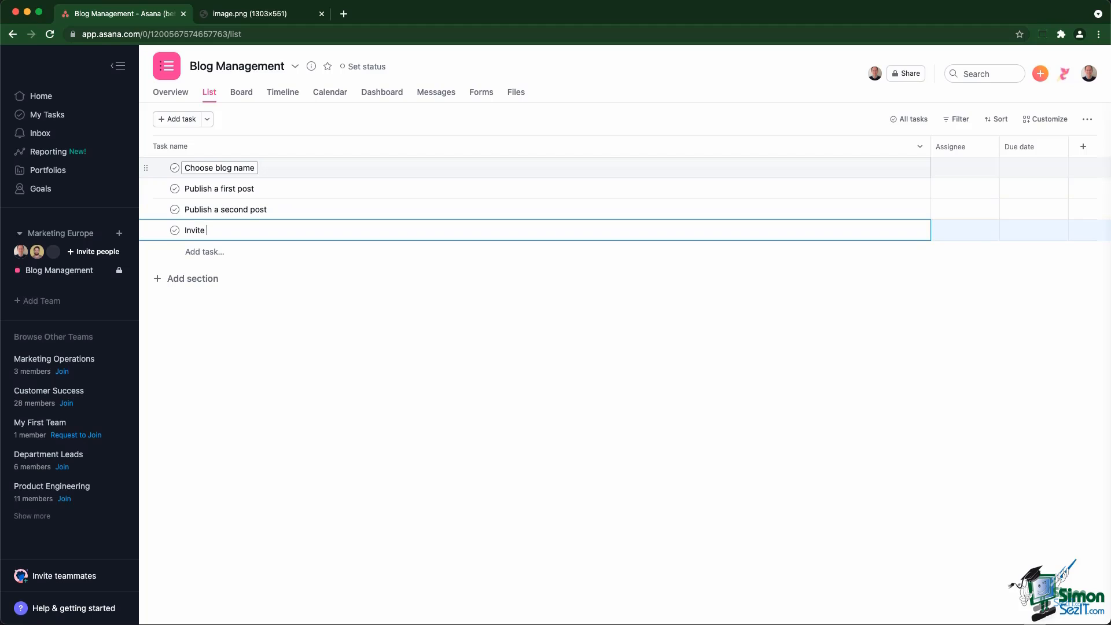
{"action": "type", "text": "freelancer to"}
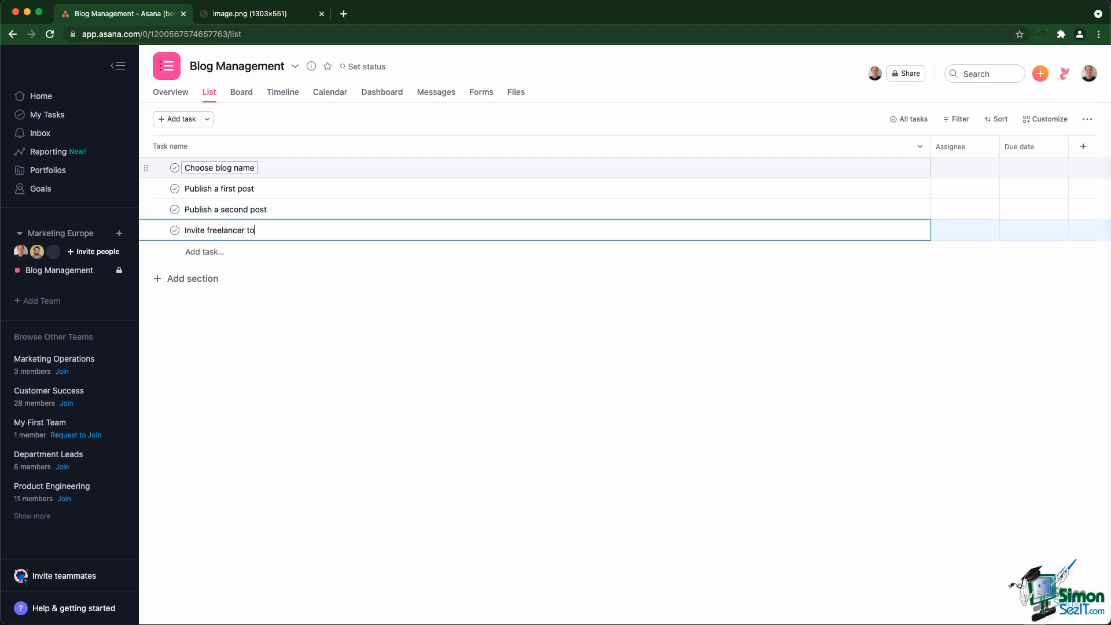
{"action": "type", "text": "do copywritin"}
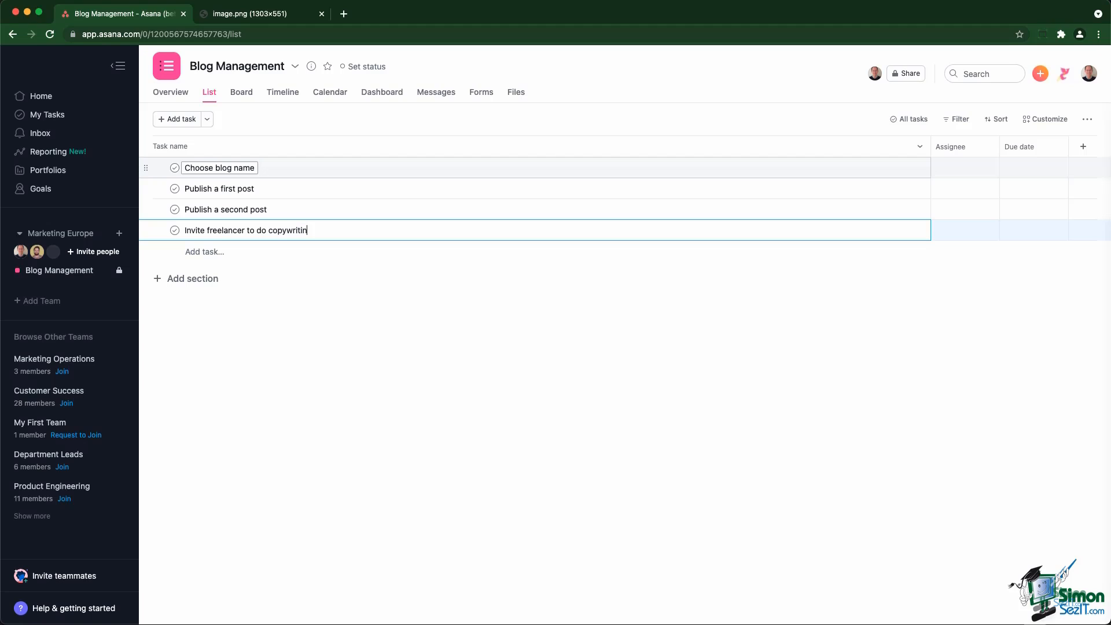
{"action": "type", "text": "g"}
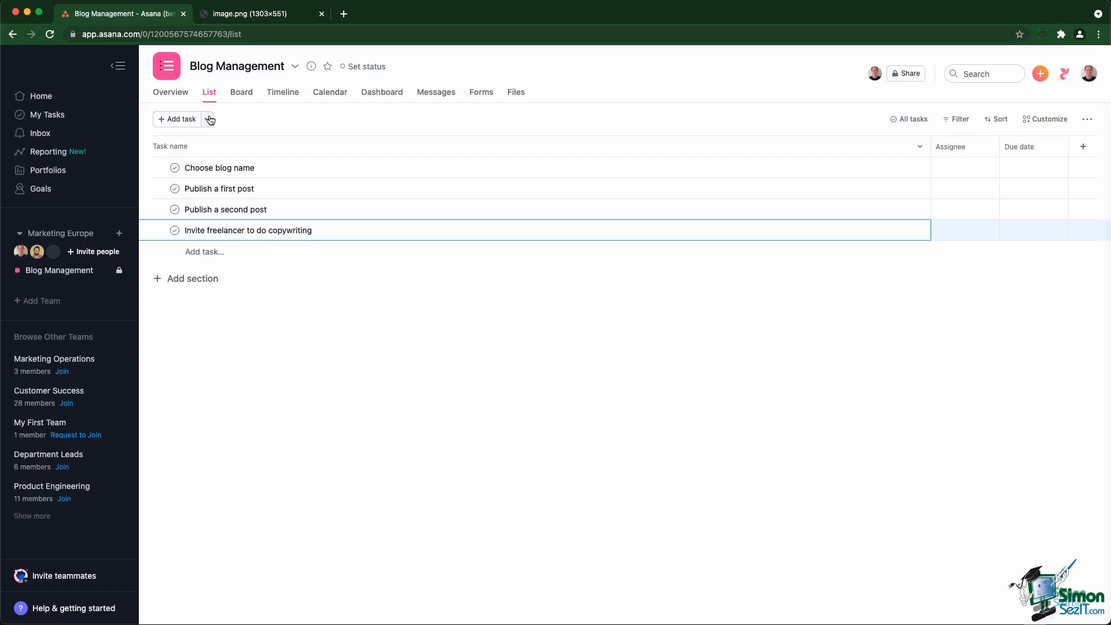
Add a 'Blog post ideas' section with tasks Newest campaign, 2022 marketing plans and a '.' placeholder.
{"action": "left_click", "coordinate": [206, 119]}
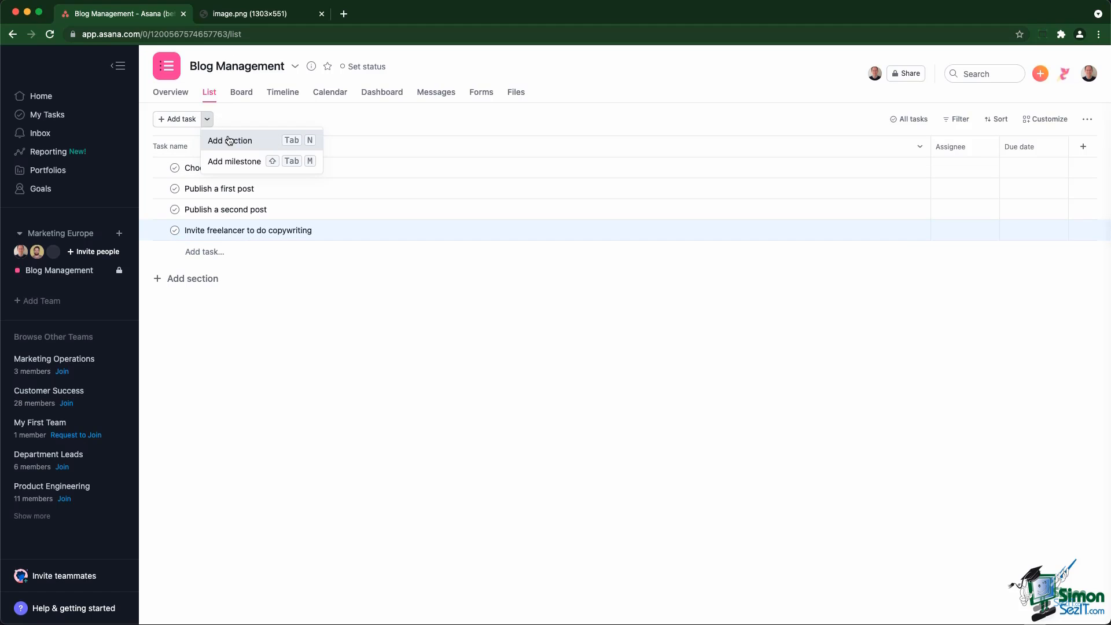
{"action": "left_click", "coordinate": [229, 140]}
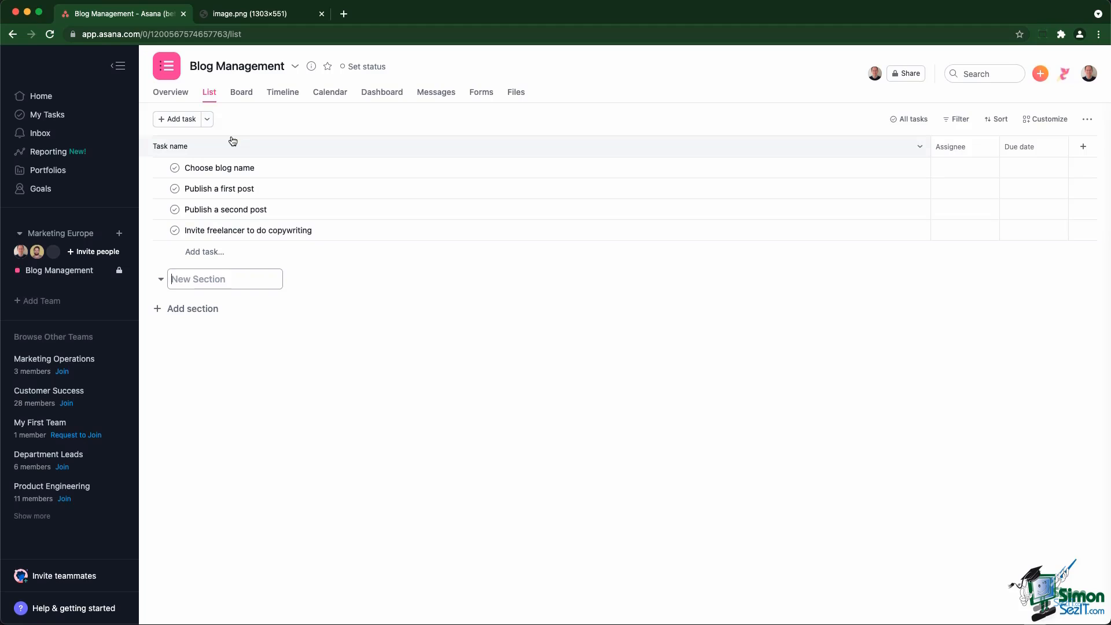
{"action": "type", "text": "Blog post ideas"}
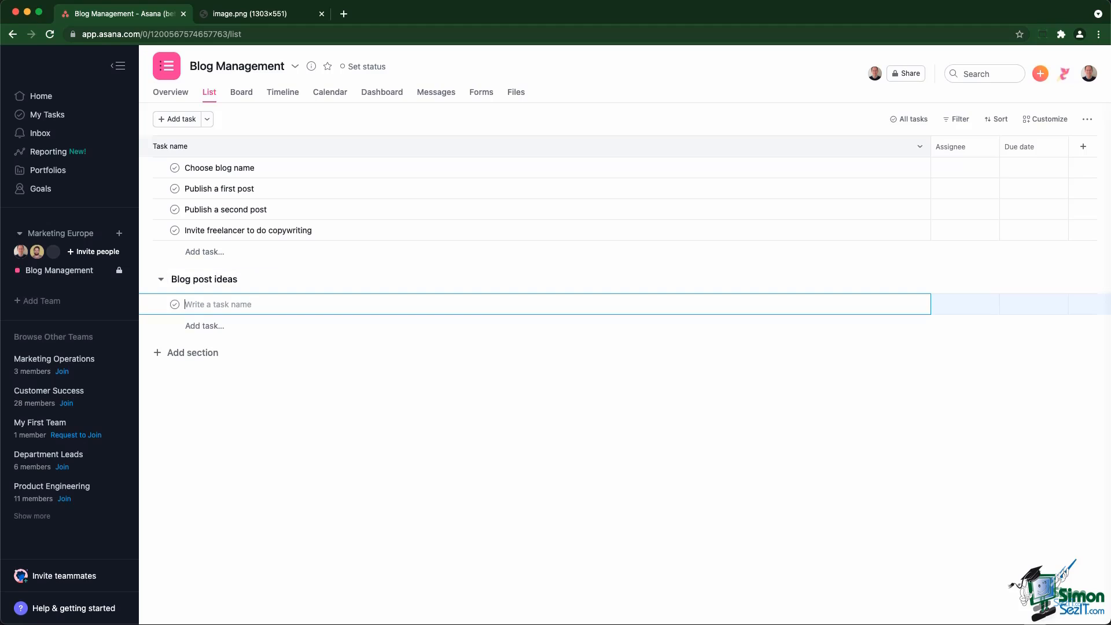
{"action": "type", "text": "Newest campaign"}
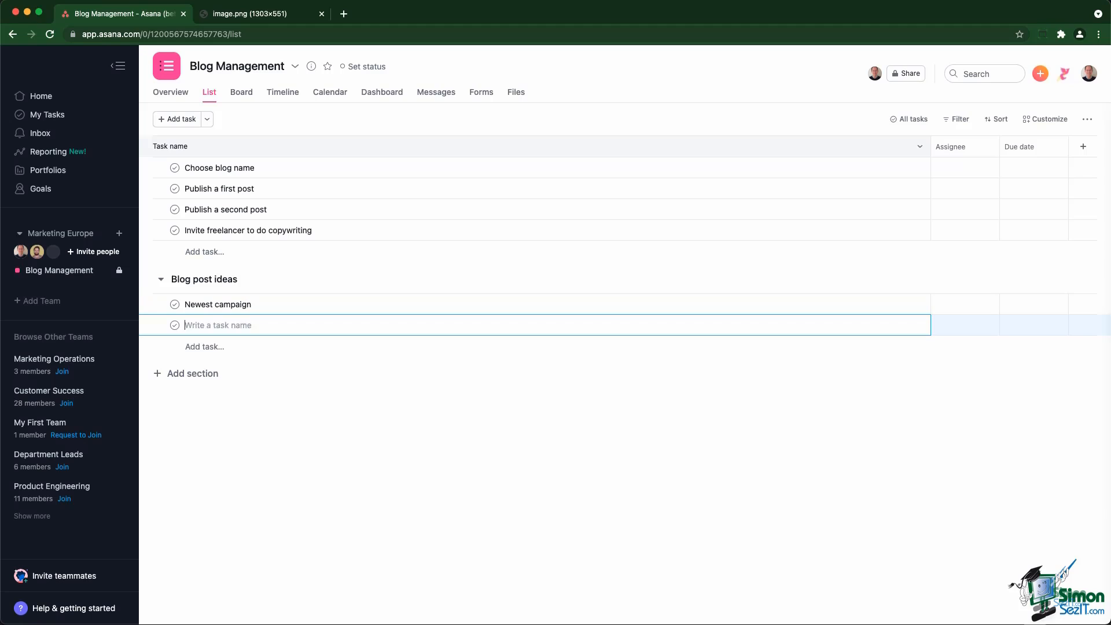
{"action": "type", "text": "2022 marketing plans"}
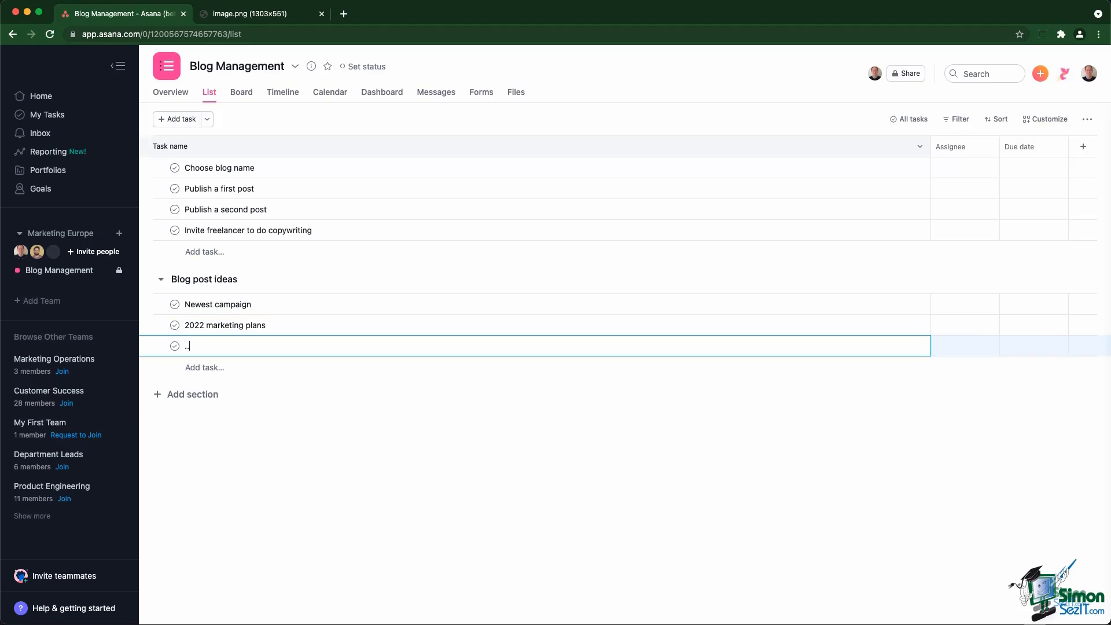
{"action": "type", "text": "."}
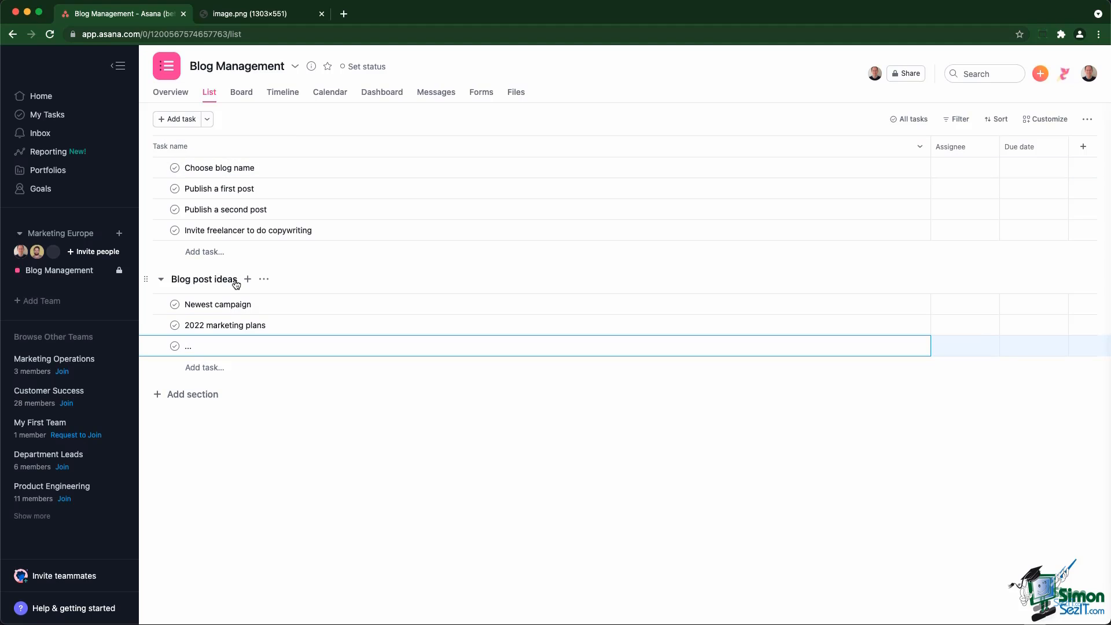
{"action": "left_click", "coordinate": [241, 91]}
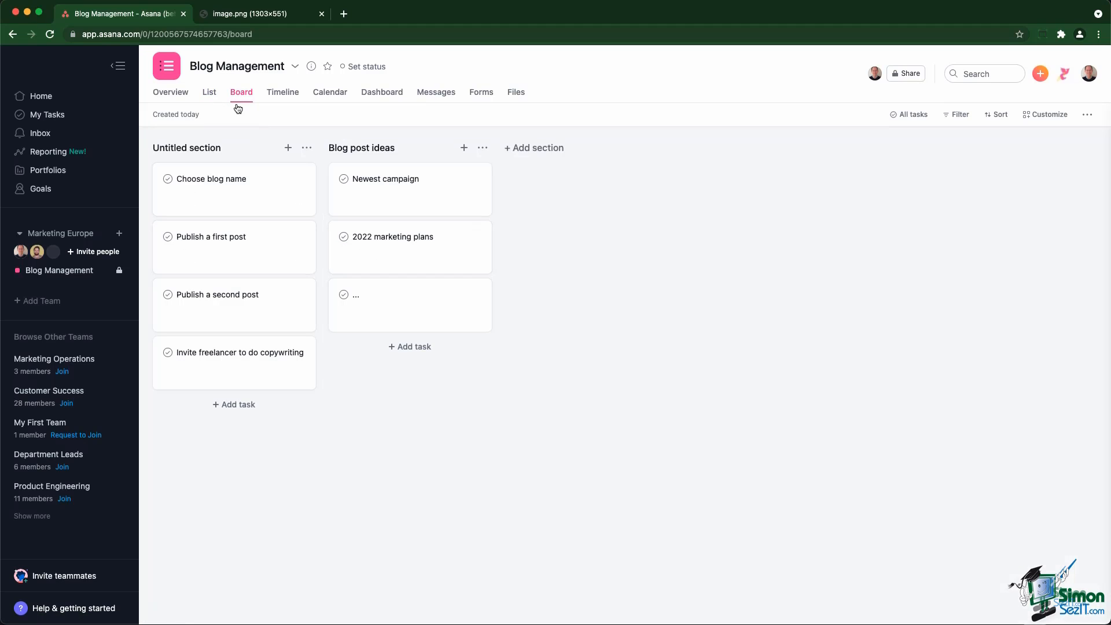
{"action": "left_click", "coordinate": [210, 93]}
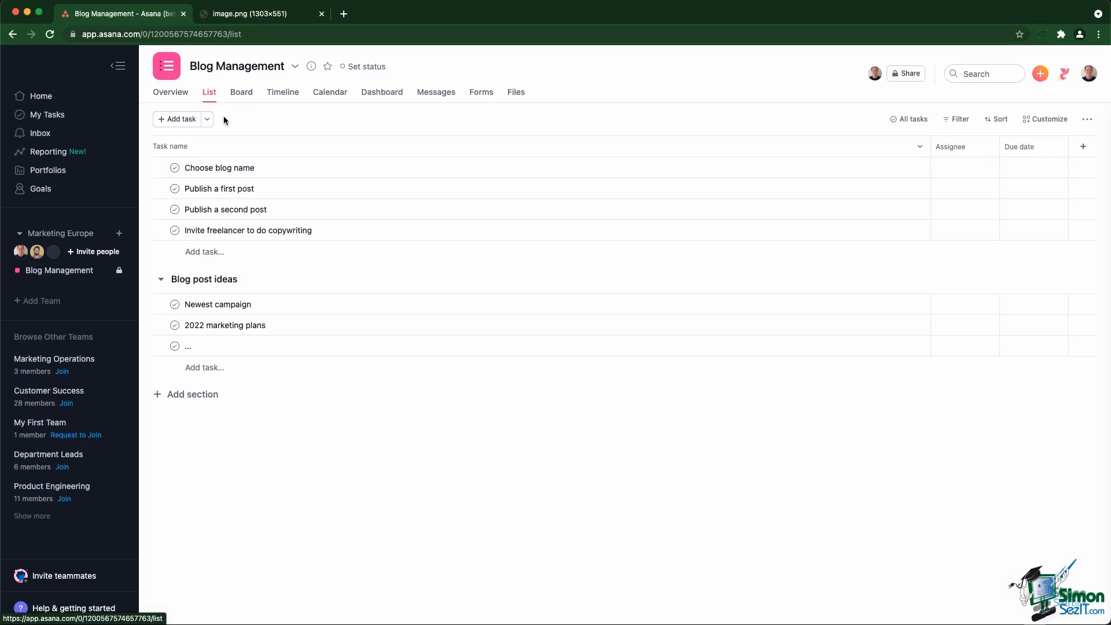
{"action": "mouse_move", "coordinate": [357, 424]}
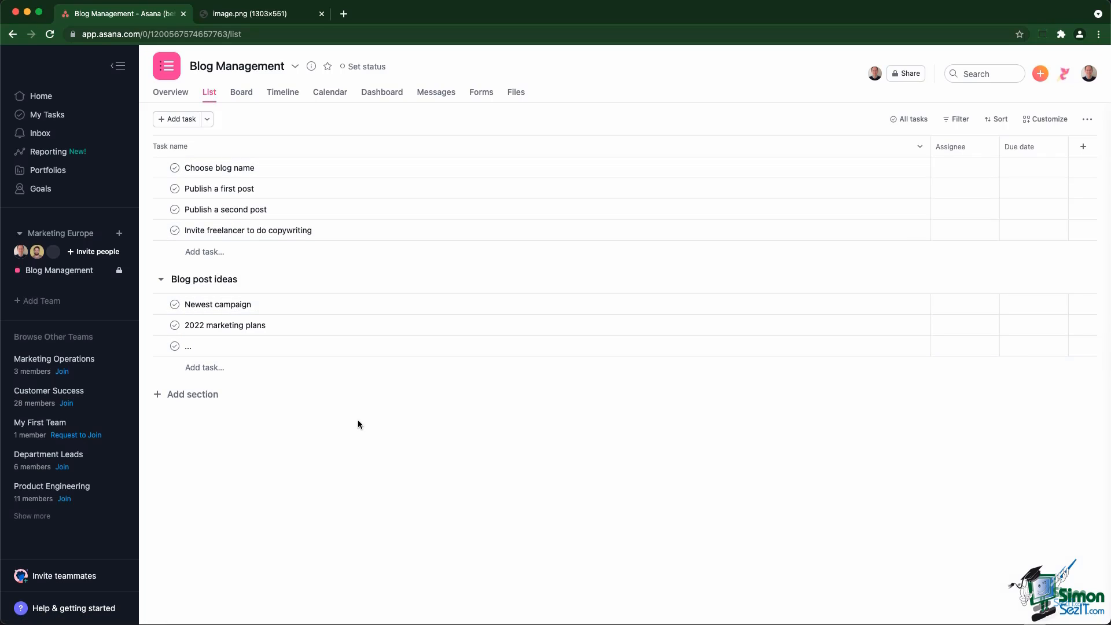